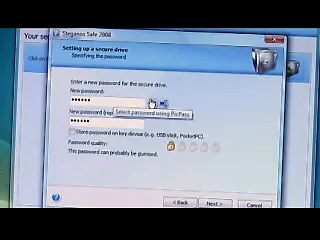
- Switch the password dialog to PicPass mode, showing the picture grid for the visual password
left_click(150, 104)
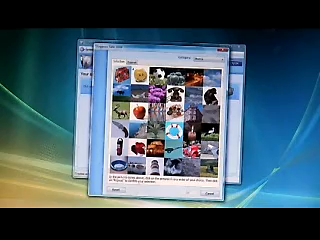